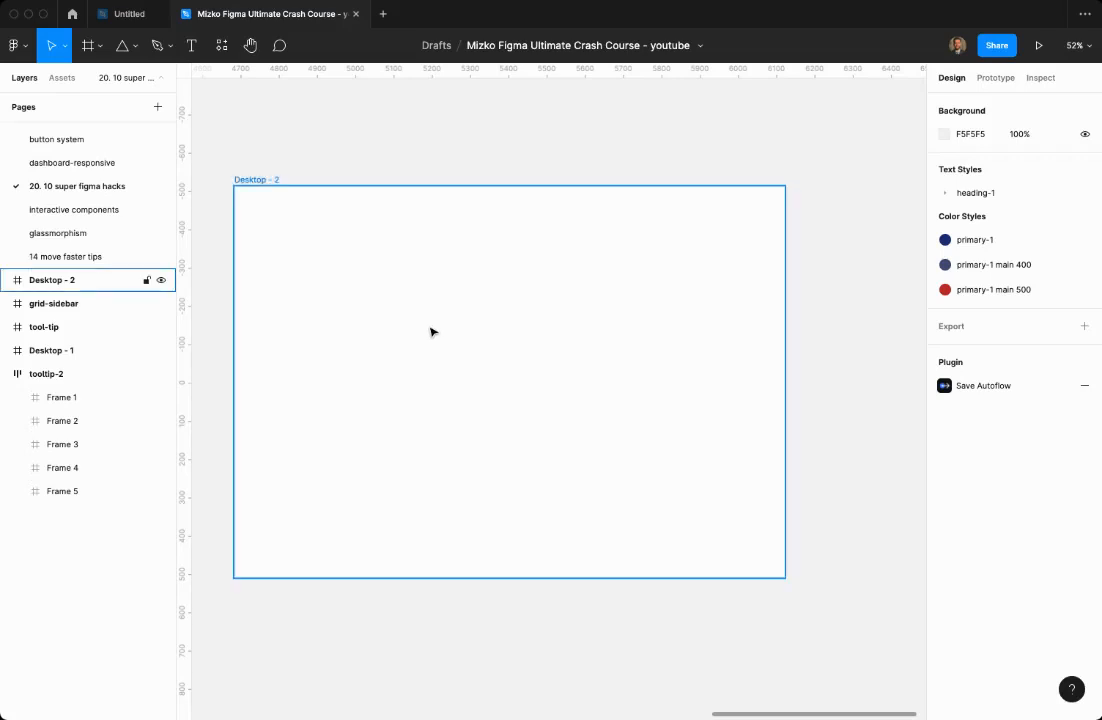
Place a bold 'Tooltip' text label on the Desktop - 2 frame.
{"action": "left_click", "coordinate": [192, 44]}
{"action": "type", "text": "Tooltip"}
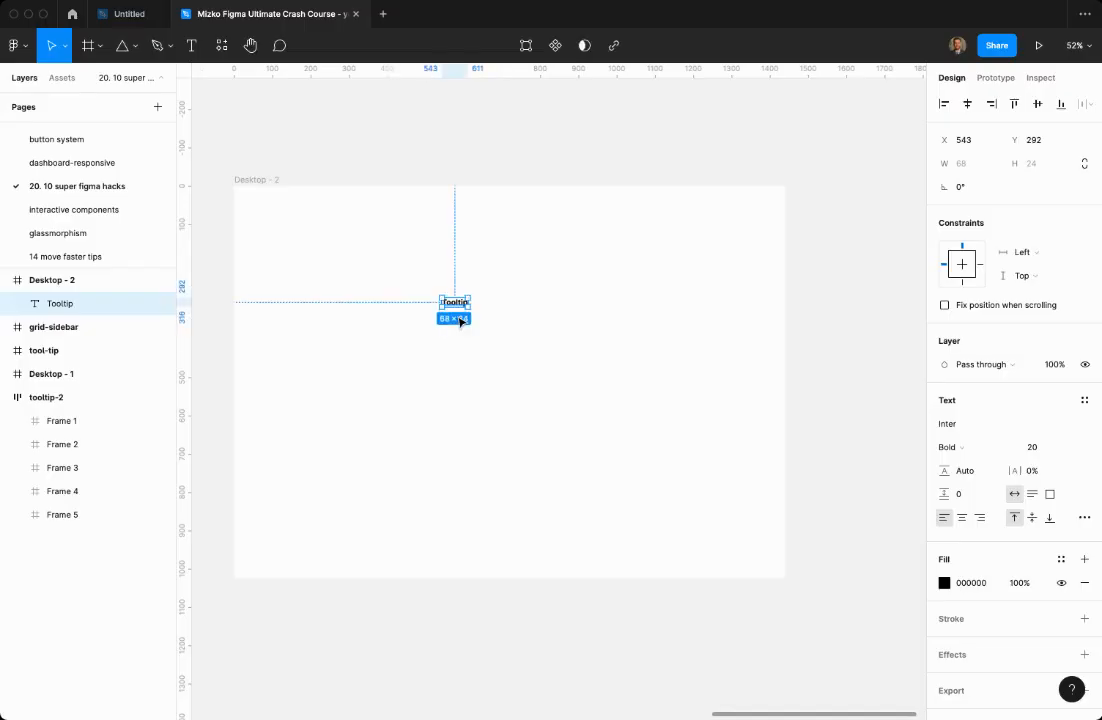
Wrap 'Tooltip' in an auto-layout frame with padding 20 by 10 and fill #6A82CC.
{"action": "key", "text": "shift+a"}
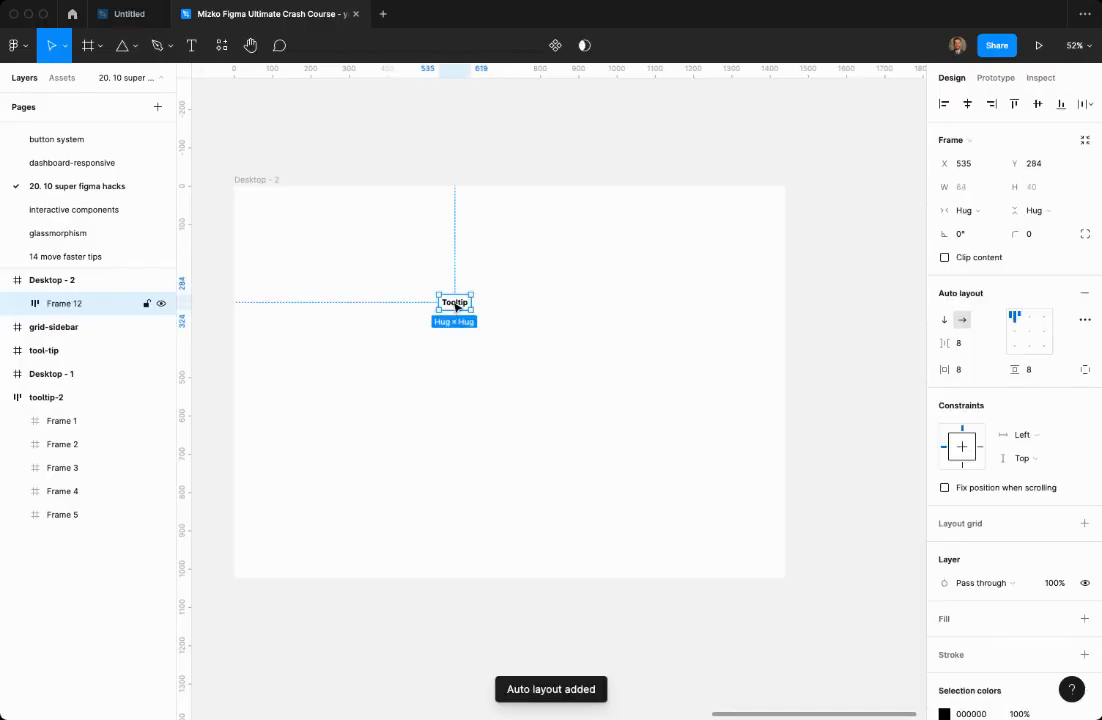
{"action": "left_click", "coordinate": [964, 368]}
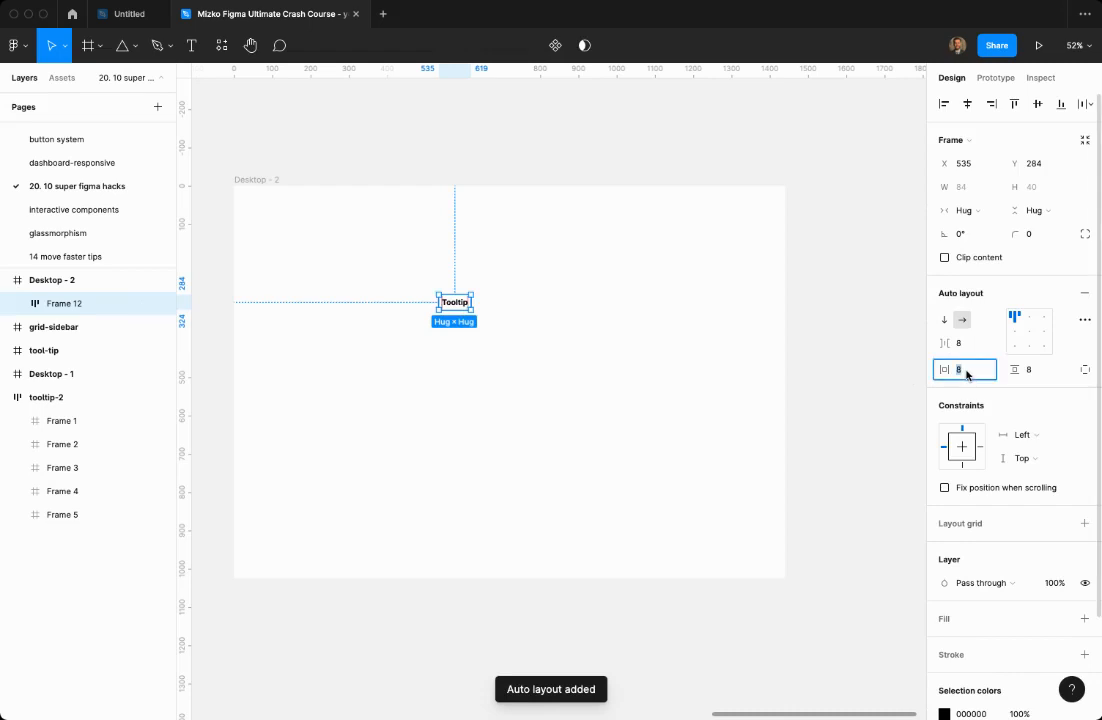
{"action": "type", "text": "20"}
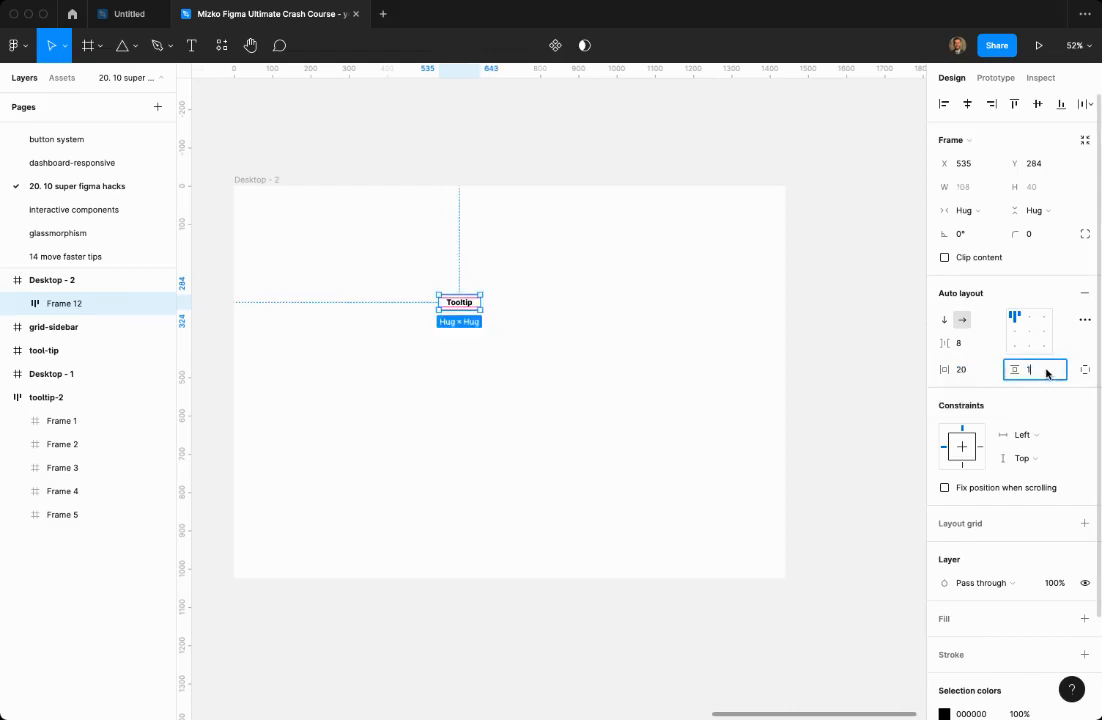
{"action": "type", "text": "10"}
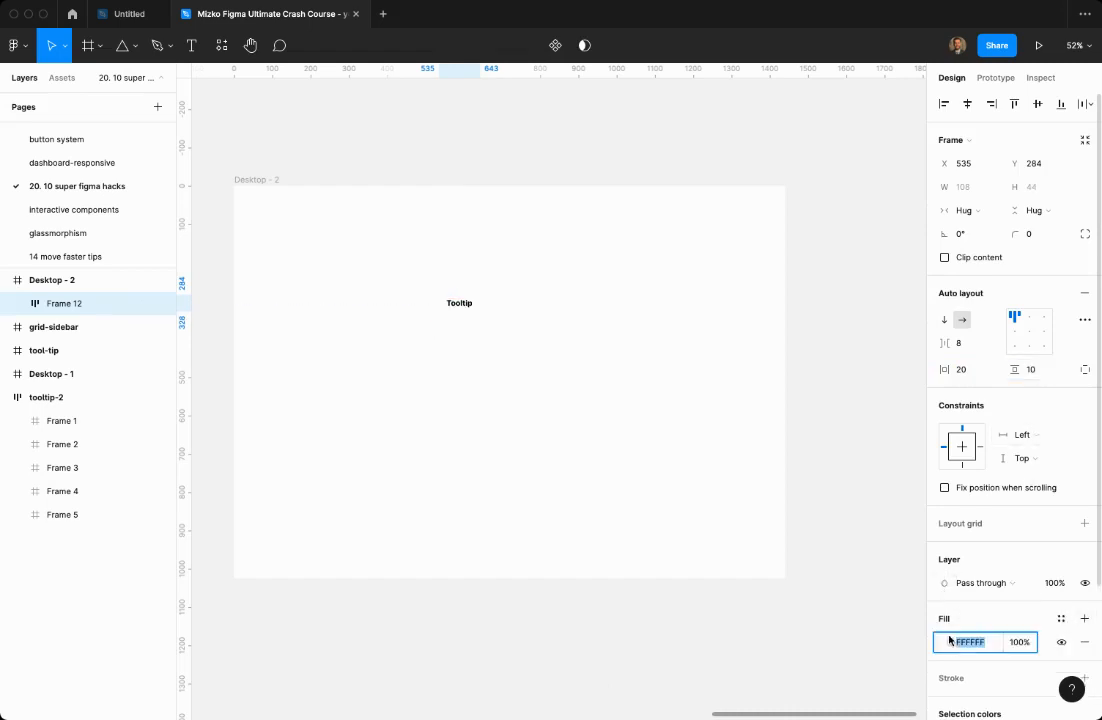
{"action": "left_click", "coordinate": [948, 642]}
{"action": "type", "text": "6A62CC"}
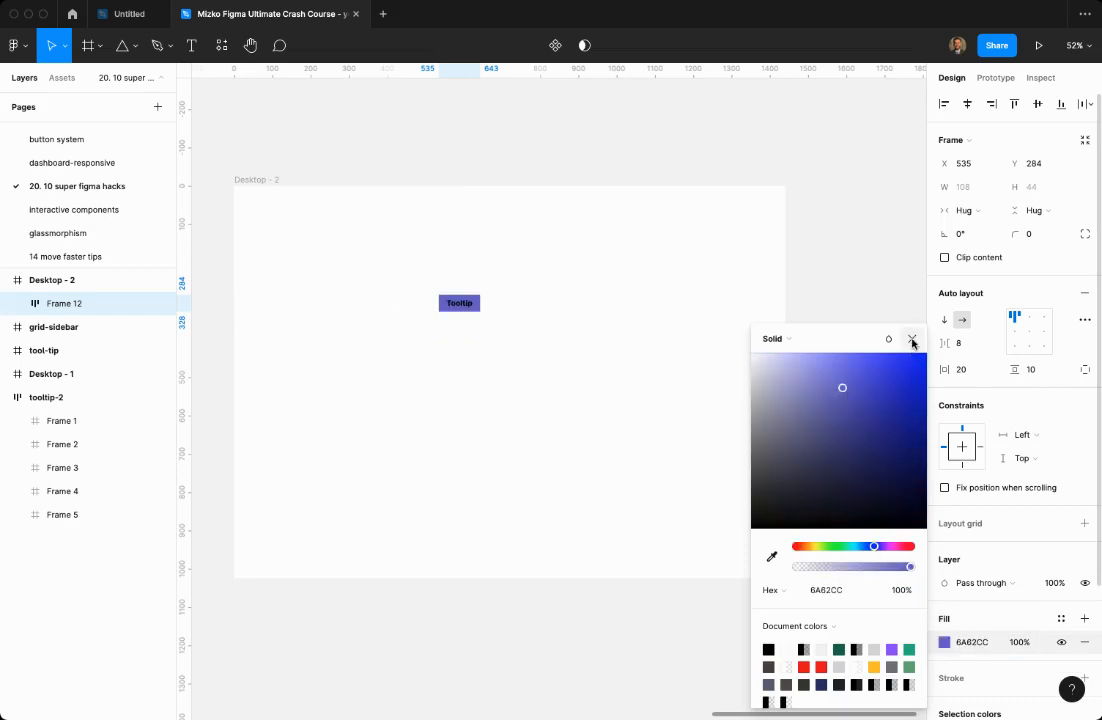
{"action": "left_click", "coordinate": [912, 338]}
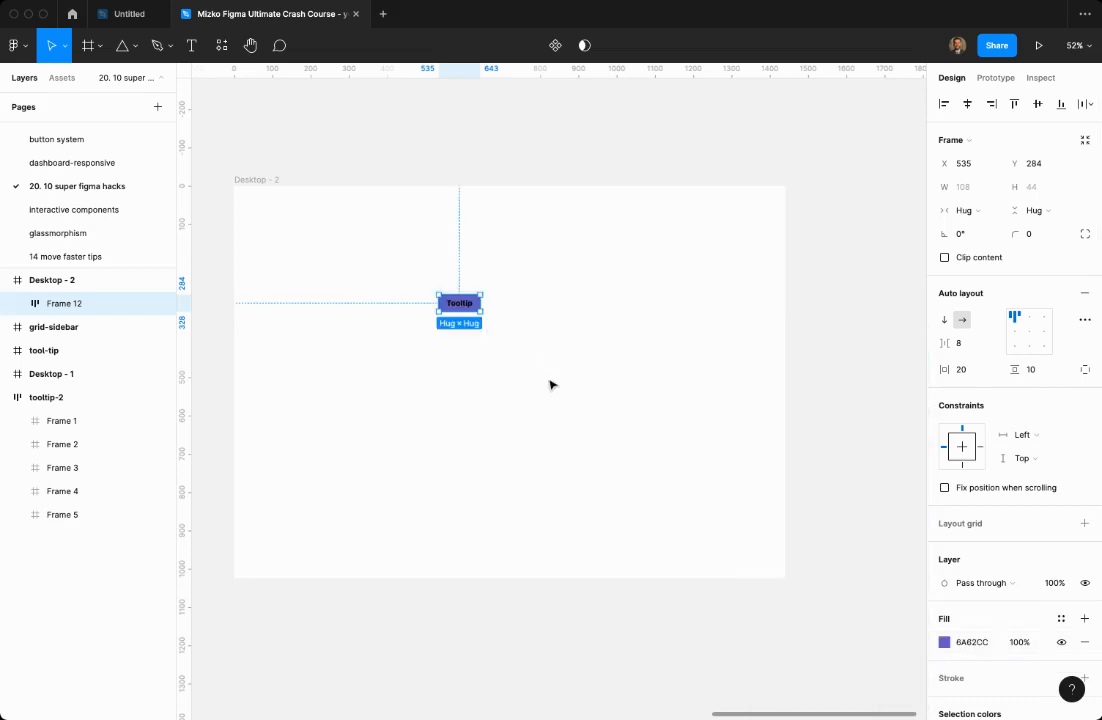
{"action": "mouse_move", "coordinate": [544, 432]}
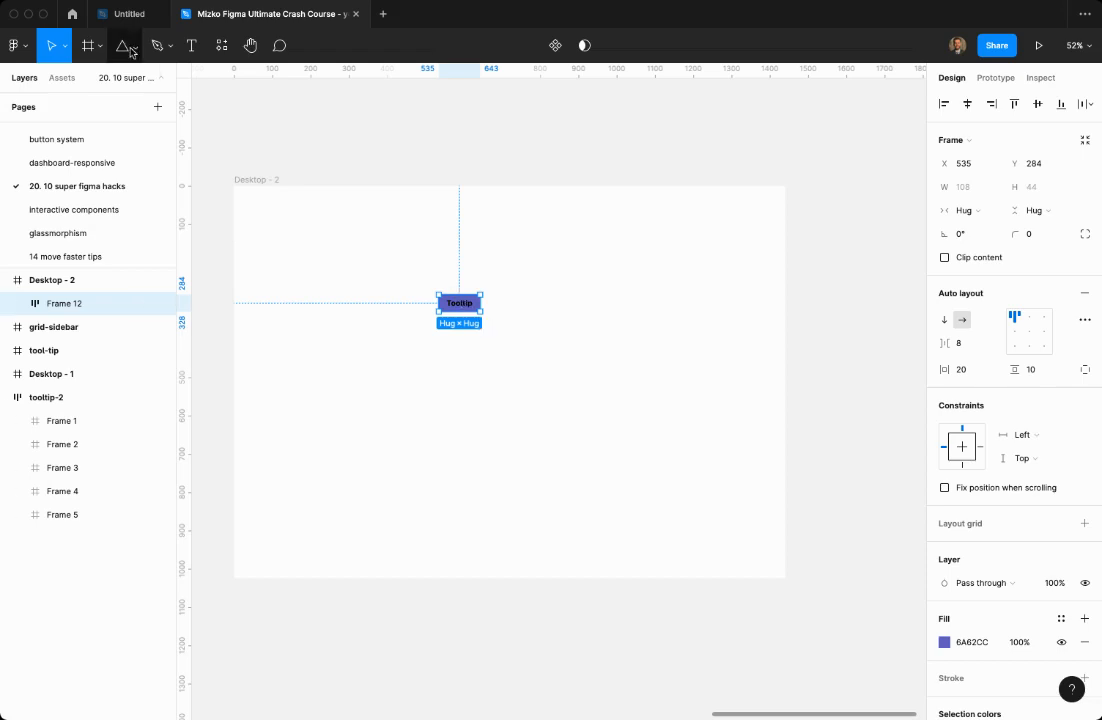
Draw a polygon triangle under the tooltip, filled #6A82CC and rotated 180° to point down.
{"action": "left_click", "coordinate": [124, 44]}
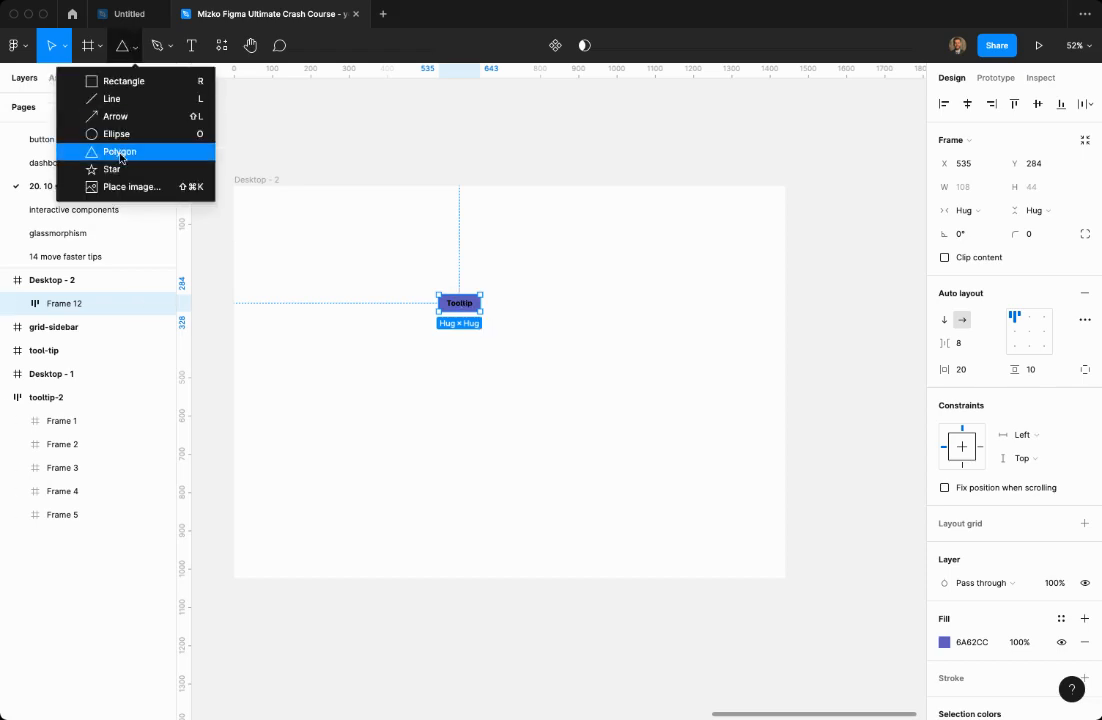
{"action": "left_click", "coordinate": [120, 152]}
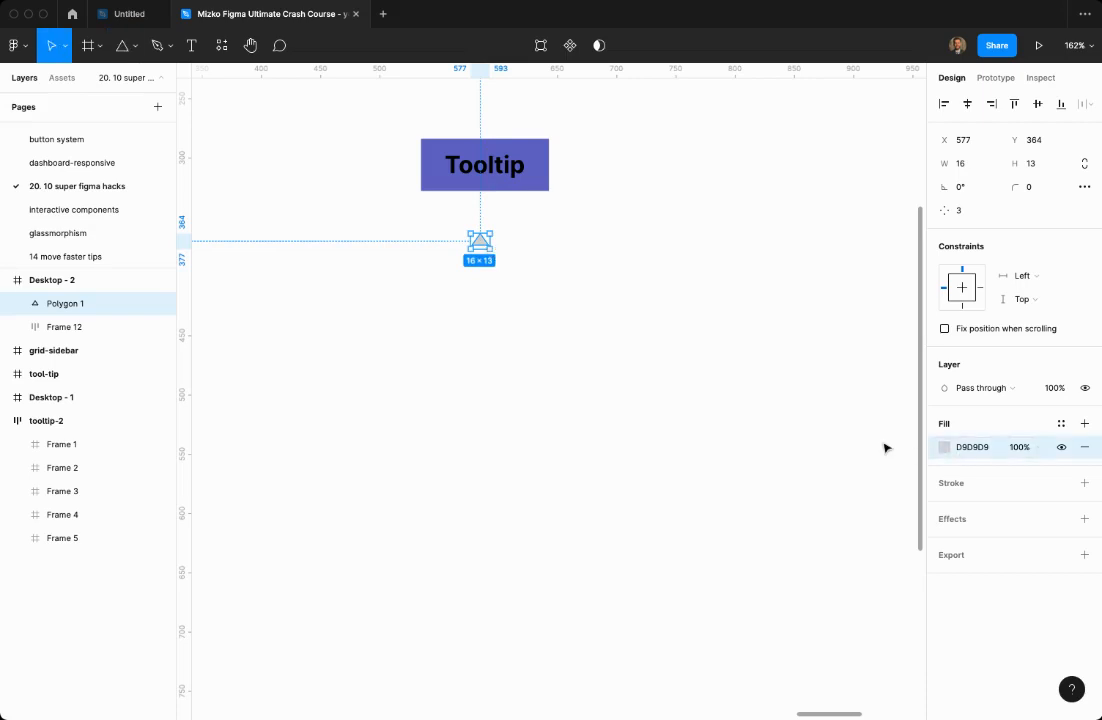
{"action": "left_click", "coordinate": [944, 448]}
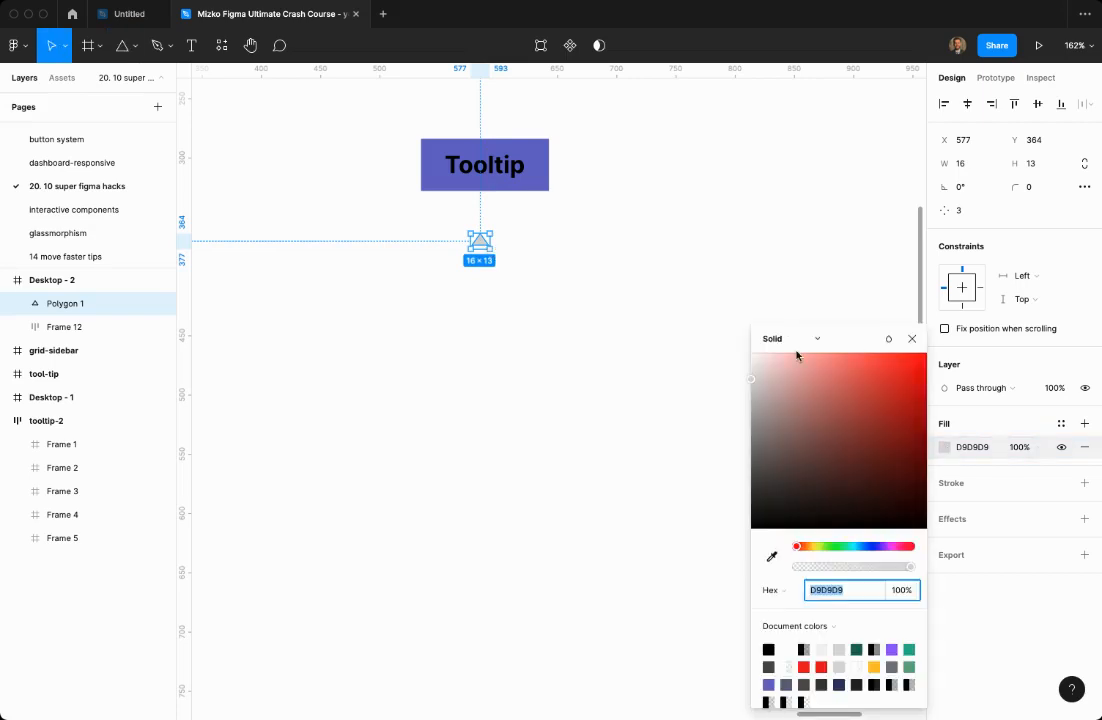
{"action": "left_click", "coordinate": [874, 546]}
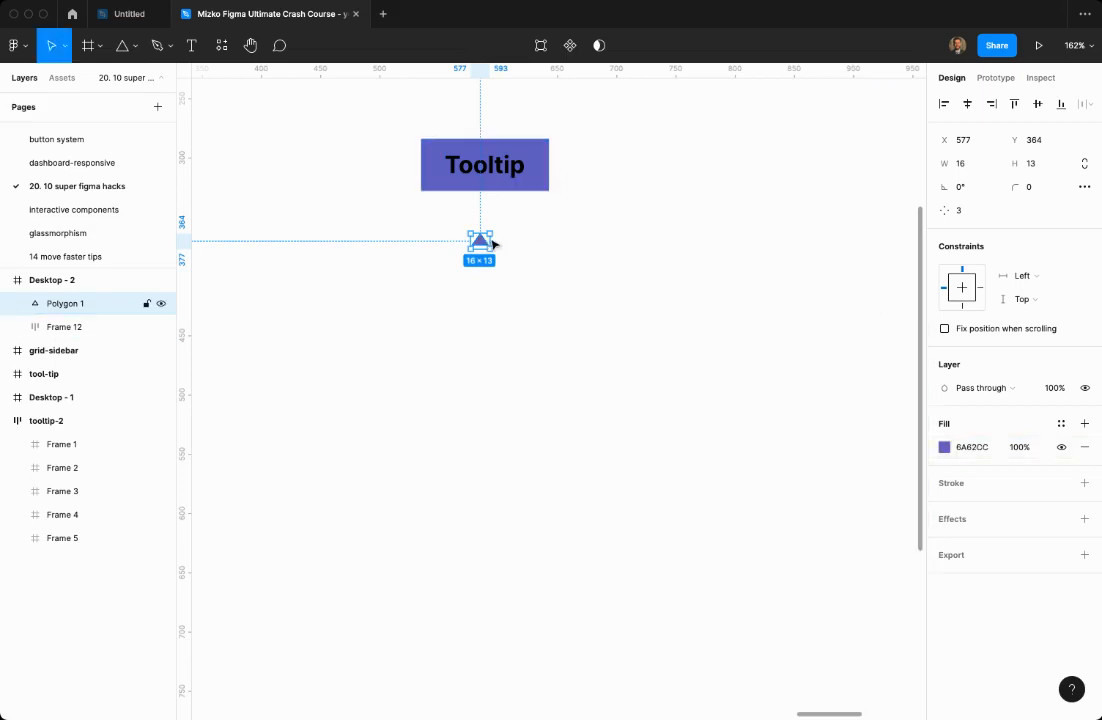
{"action": "left_click", "coordinate": [964, 188]}
{"action": "type", "text": "180"}
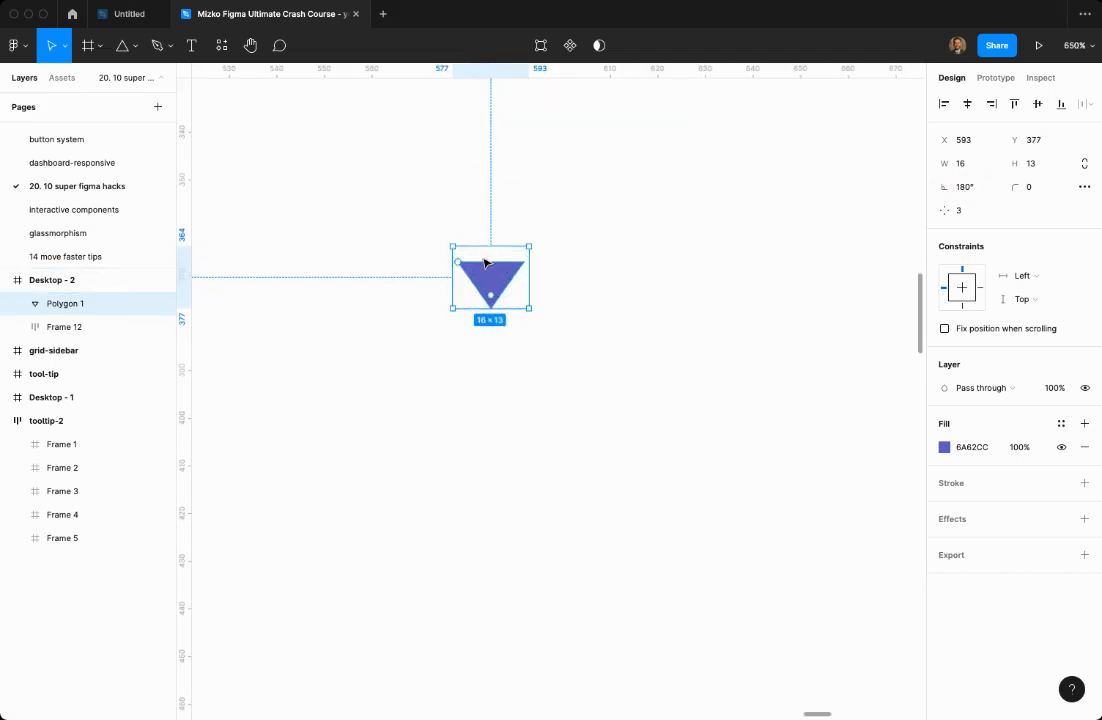
Frame the triangle on its own from its right-click actions and Shift+A.
{"action": "right_click", "coordinate": [484, 264]}
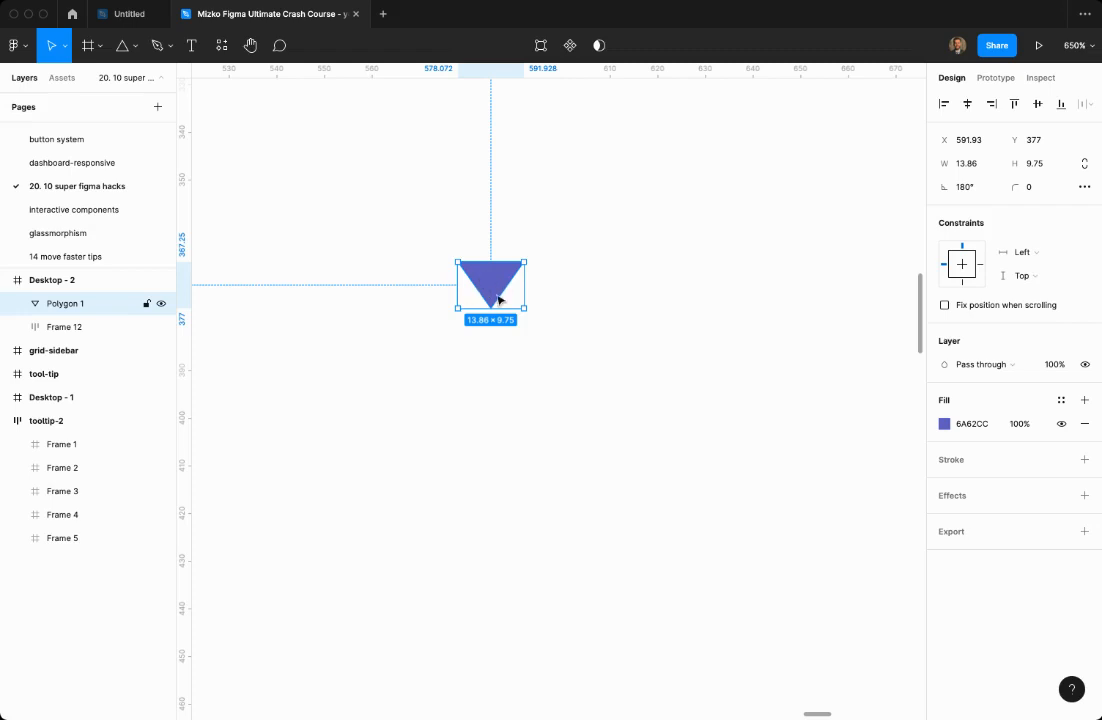
{"action": "key", "text": "shift+a"}
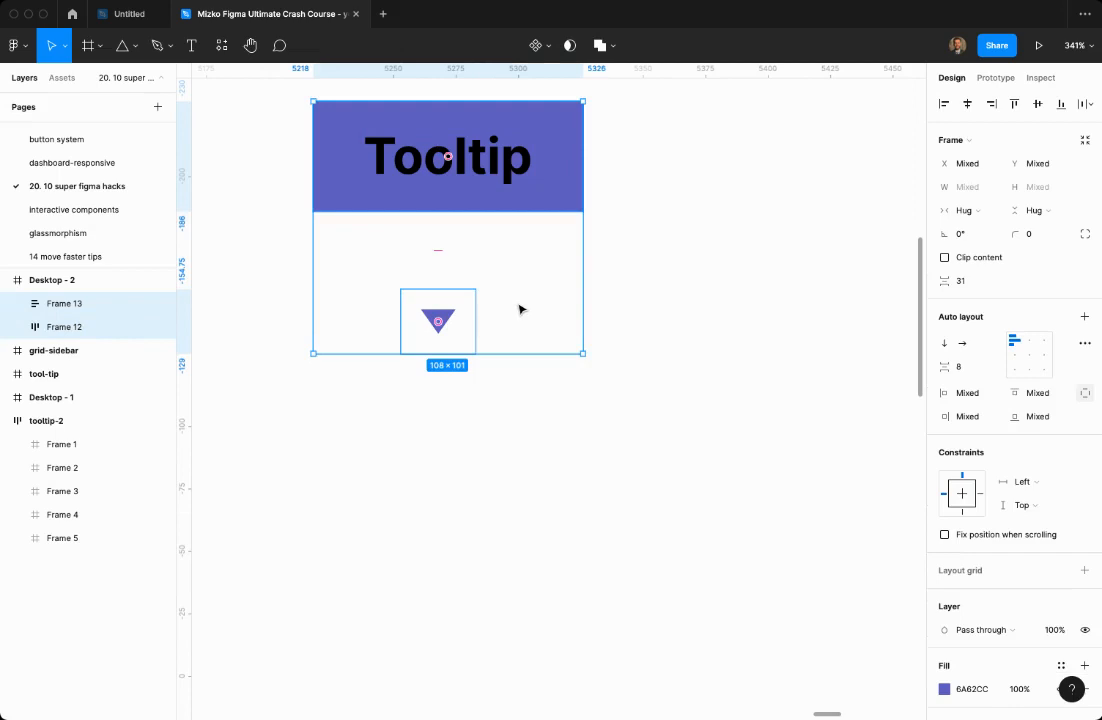
Stack both frames in a vertical auto layout with 0 spacing and 0 triangle padding.
{"action": "key", "text": "shift+a"}
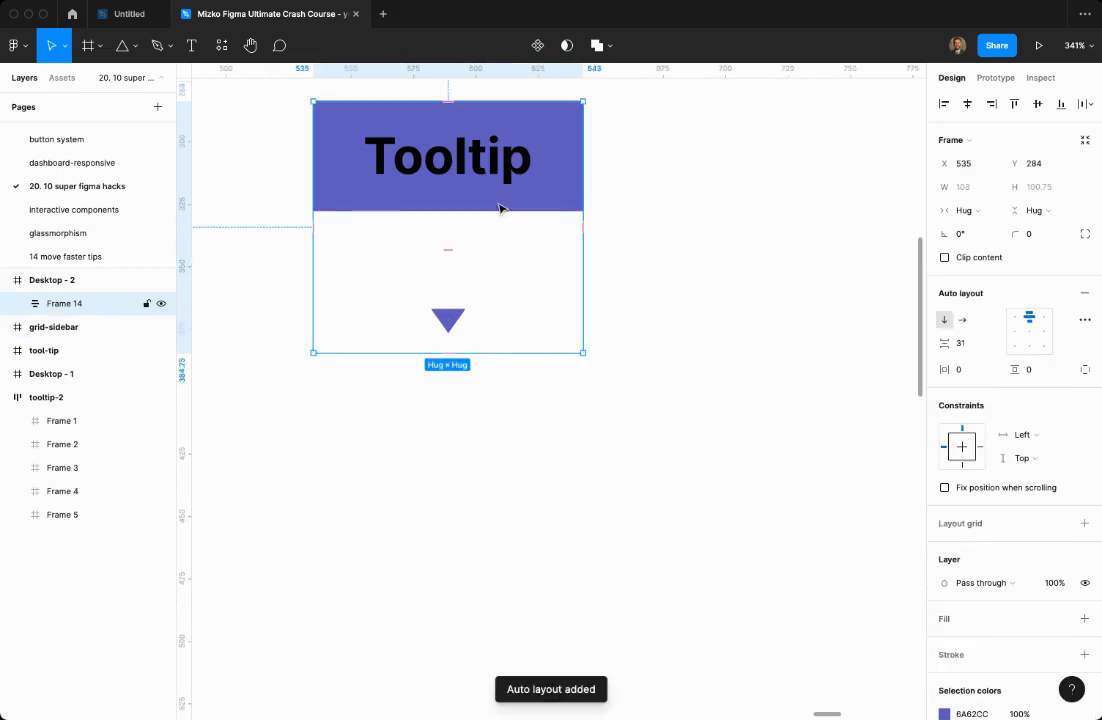
{"action": "left_click", "coordinate": [36, 304]}
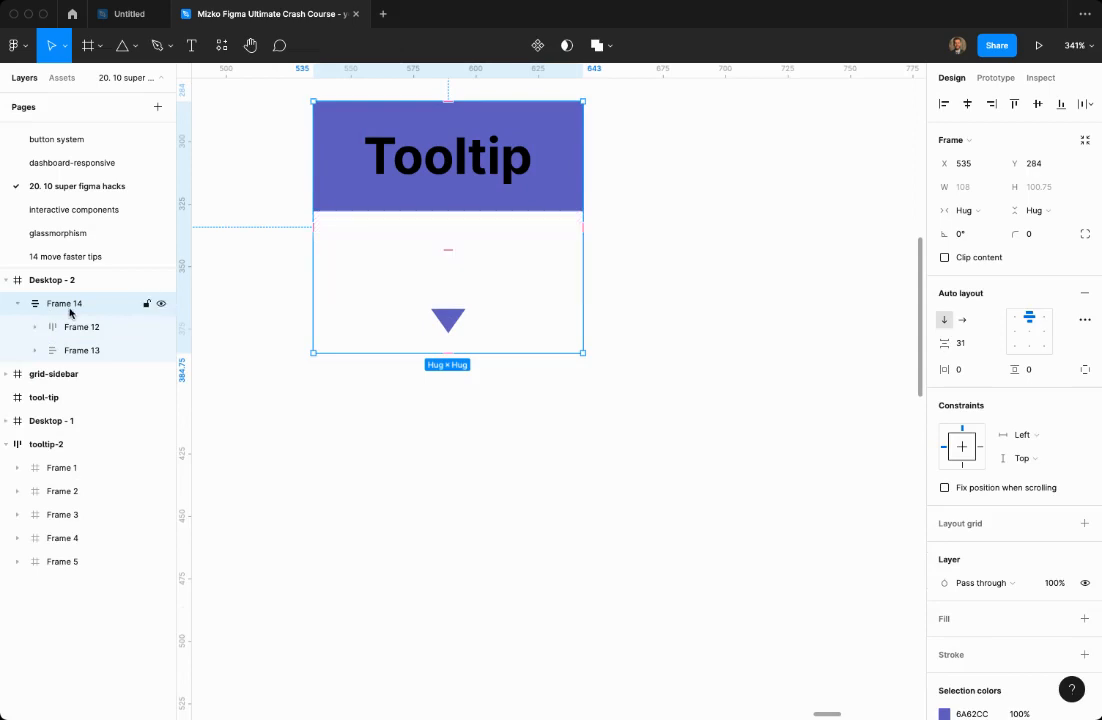
{"action": "left_click", "coordinate": [964, 344]}
{"action": "type", "text": "0"}
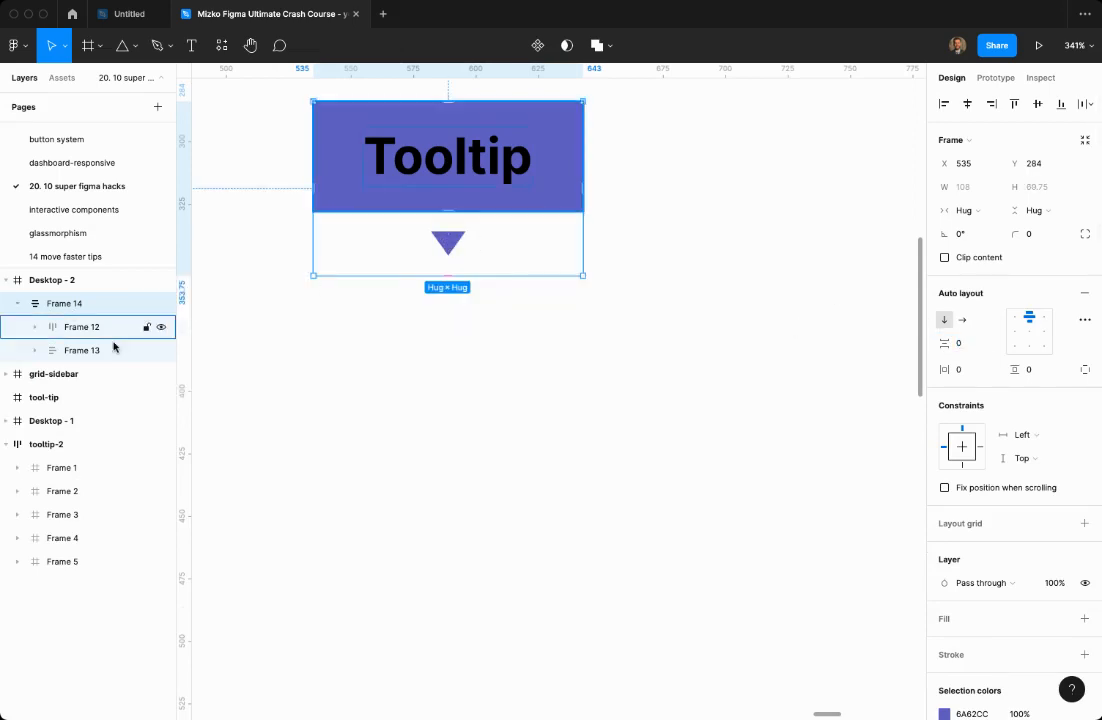
{"action": "left_click", "coordinate": [36, 350]}
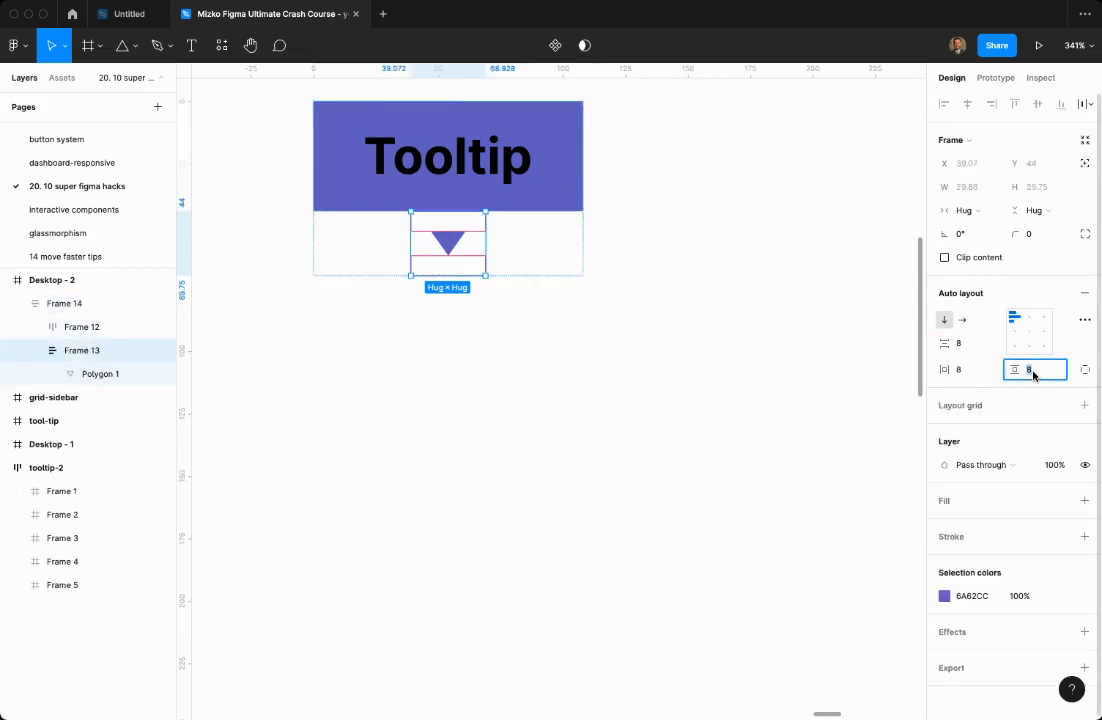
{"action": "mouse_move", "coordinate": [1034, 368]}
{"action": "type", "text": "0"}
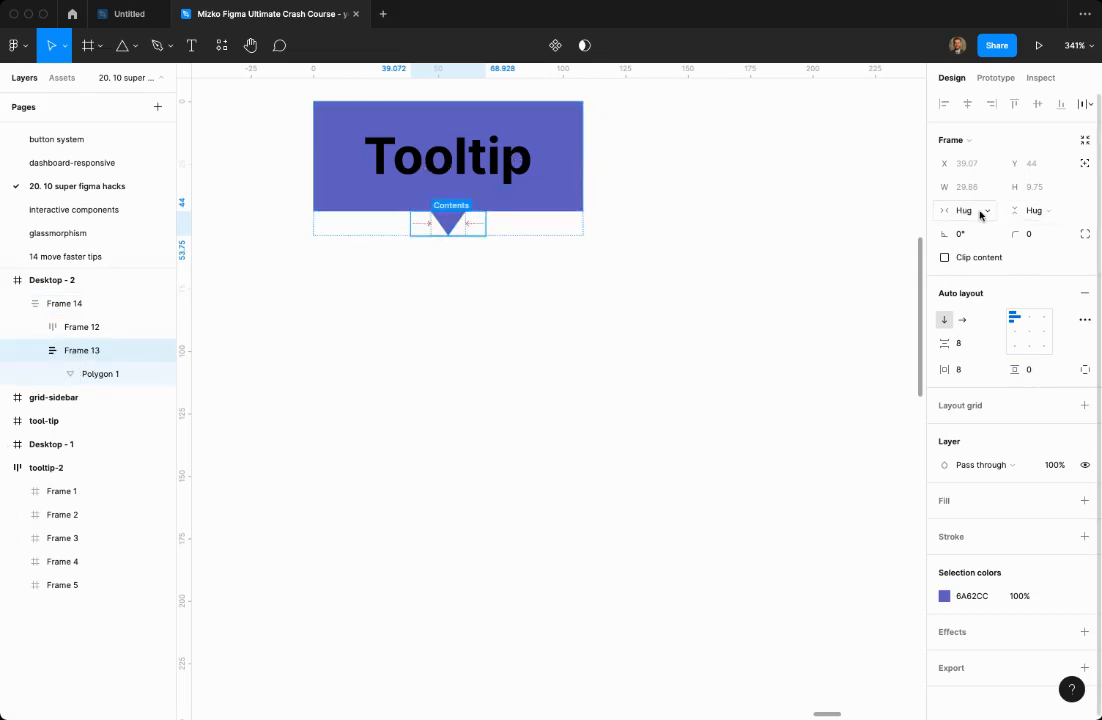
Edit the label text to read 'Tooltip Magic'.
{"action": "left_click", "coordinate": [964, 210]}
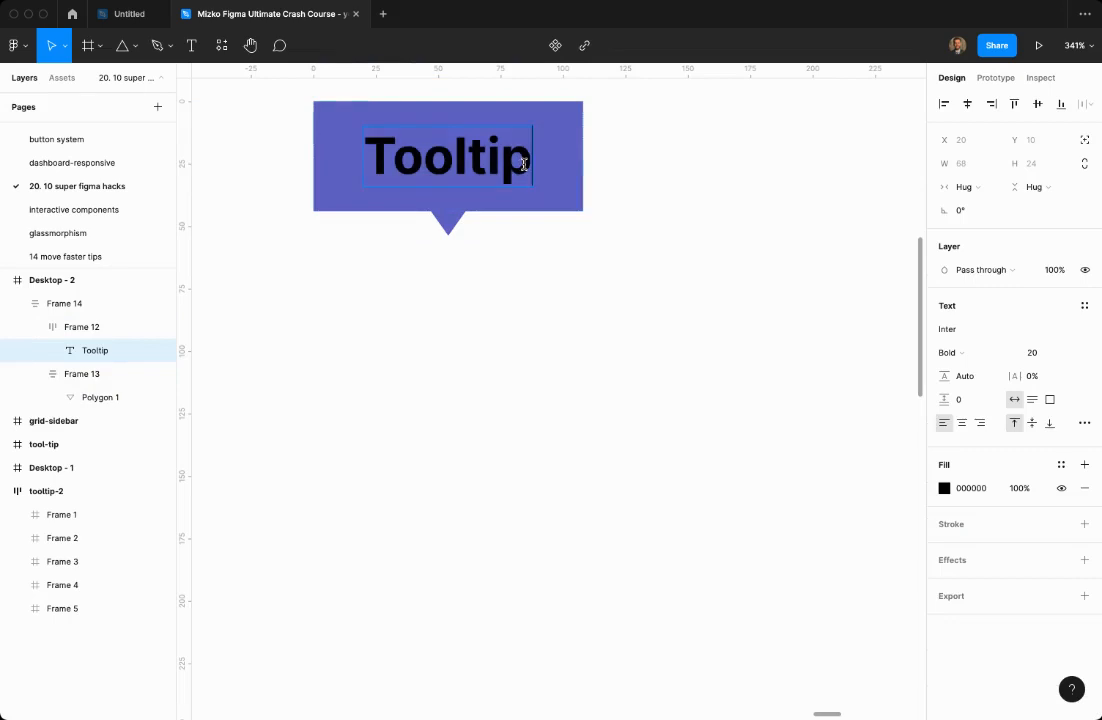
{"action": "type", "text": "Magi"}
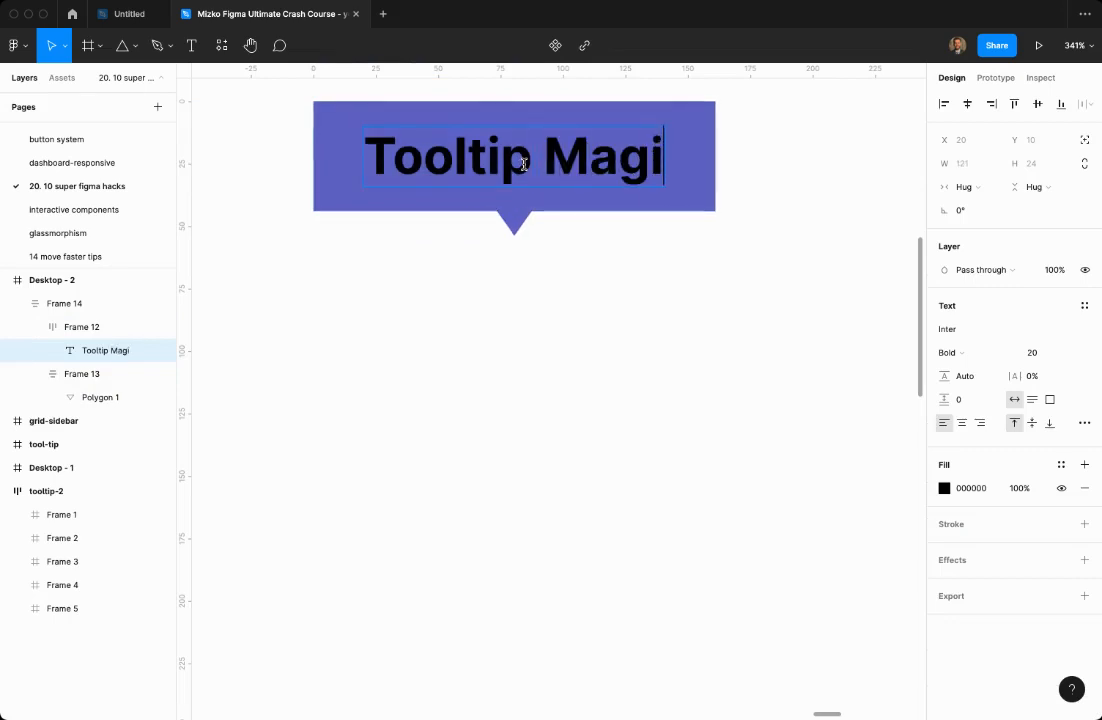
{"action": "type", "text": "c"}
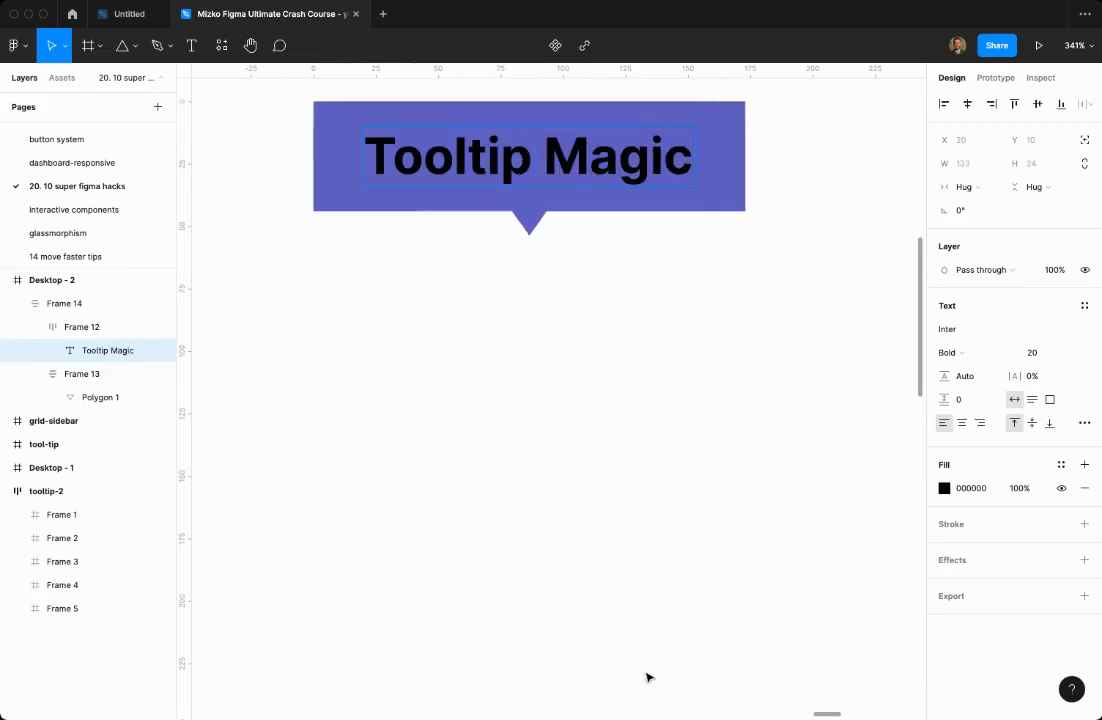